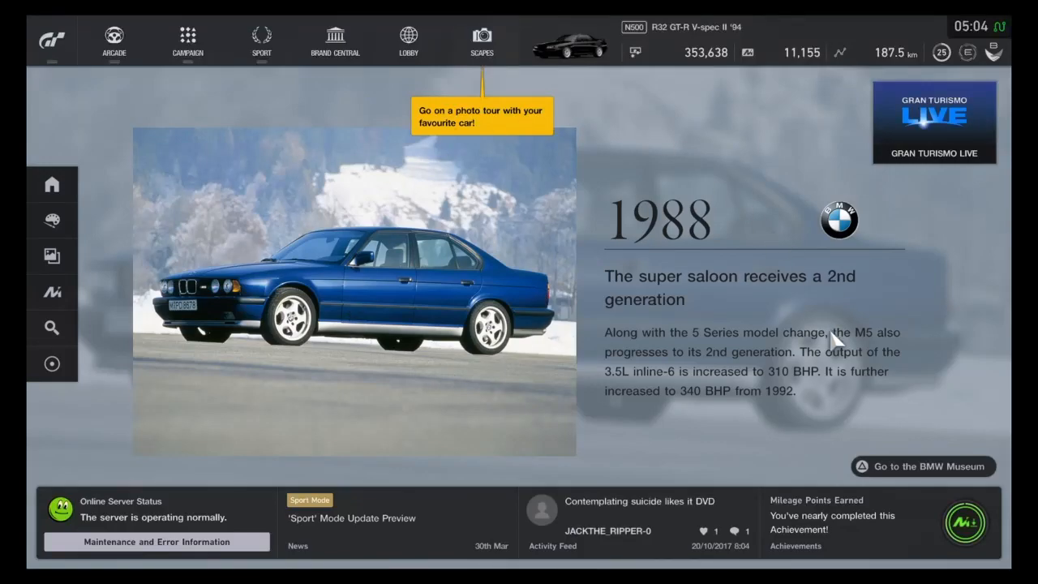
- Enter the Home garage and dismiss the introduction guide, showing the Skyline GT-R V·Spec II
left_click(52, 185)
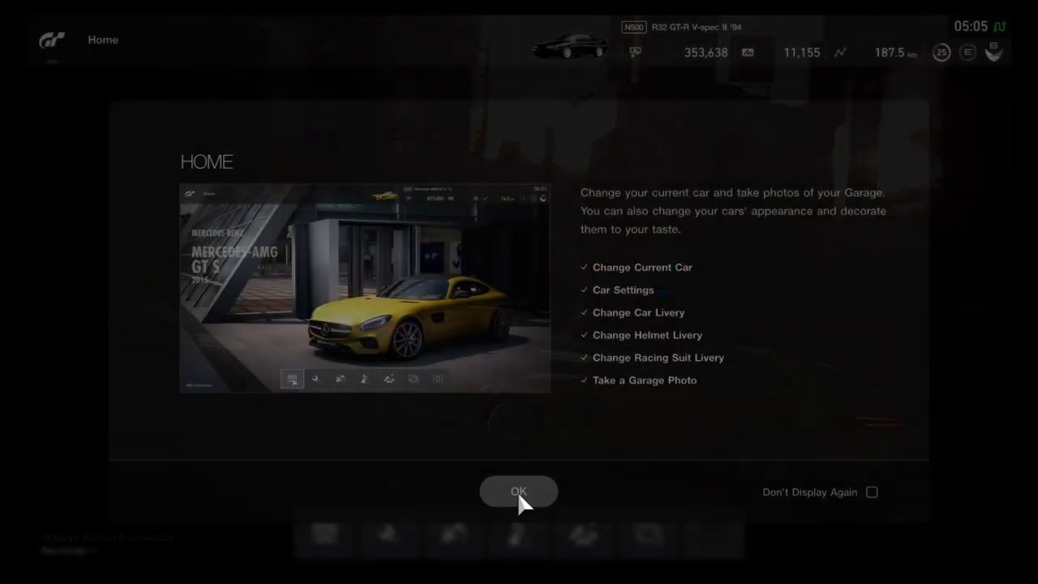
left_click(520, 492)
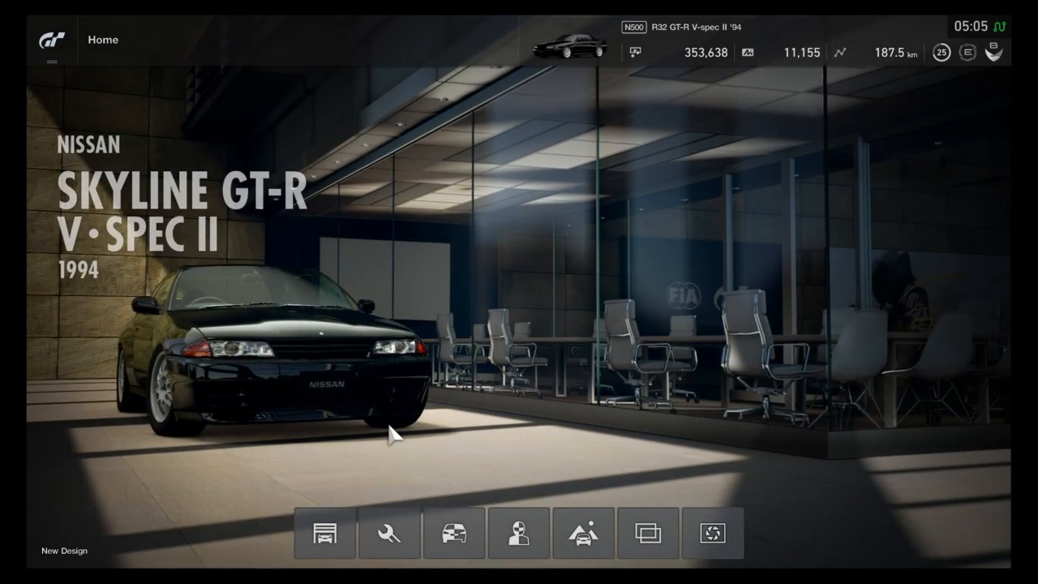
mouse_move(325, 533)
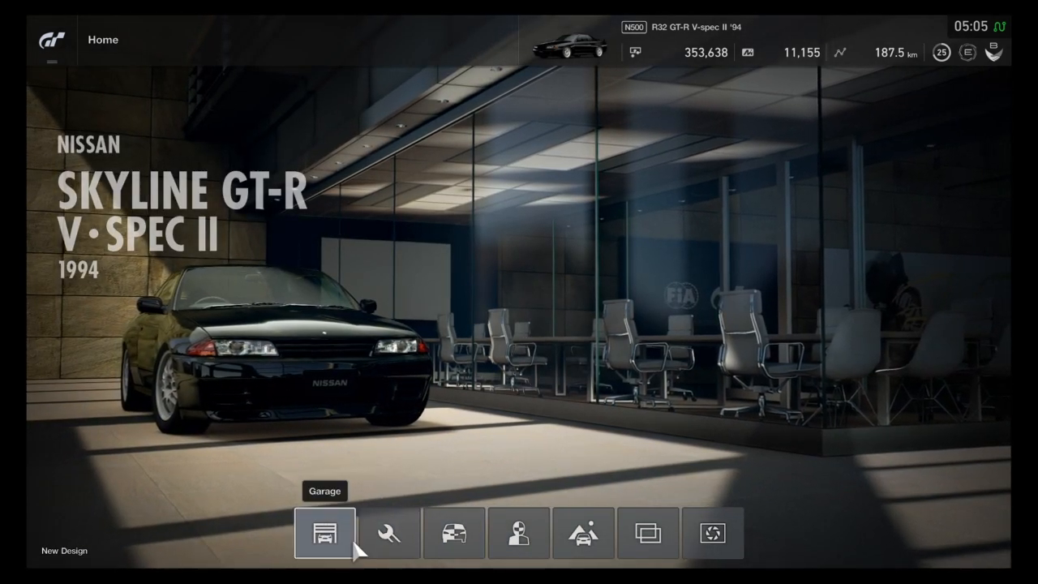
- From the garage collection, make the BMW M4 Safety Car current and return to the main menu
left_click(324, 532)
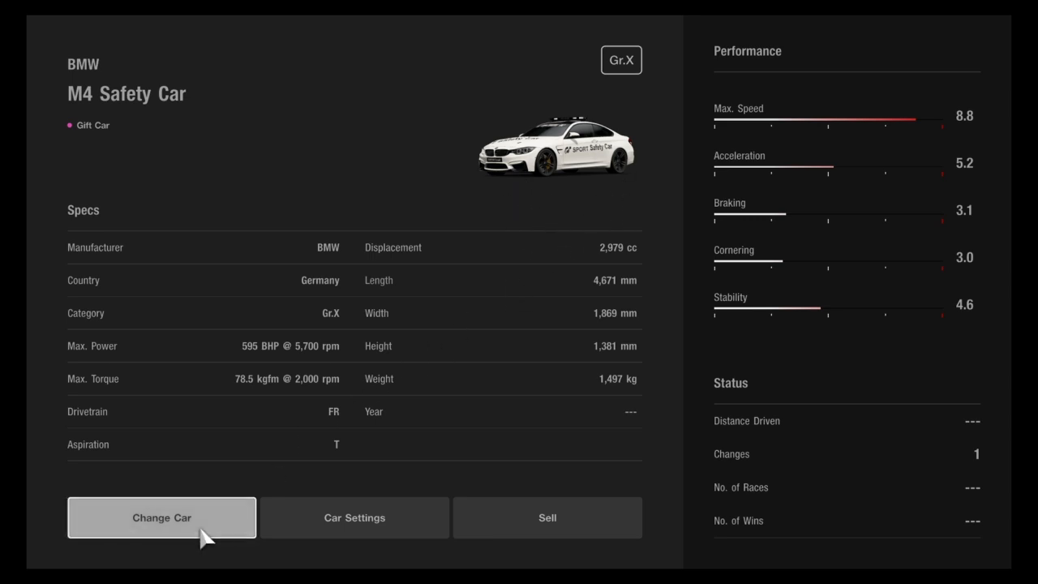
left_click(162, 518)
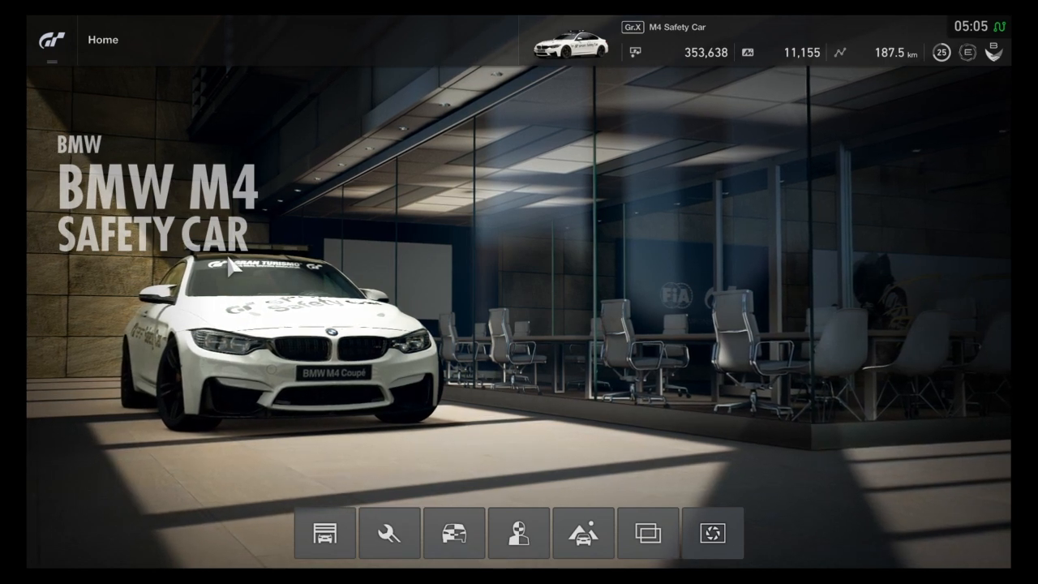
left_click(45, 39)
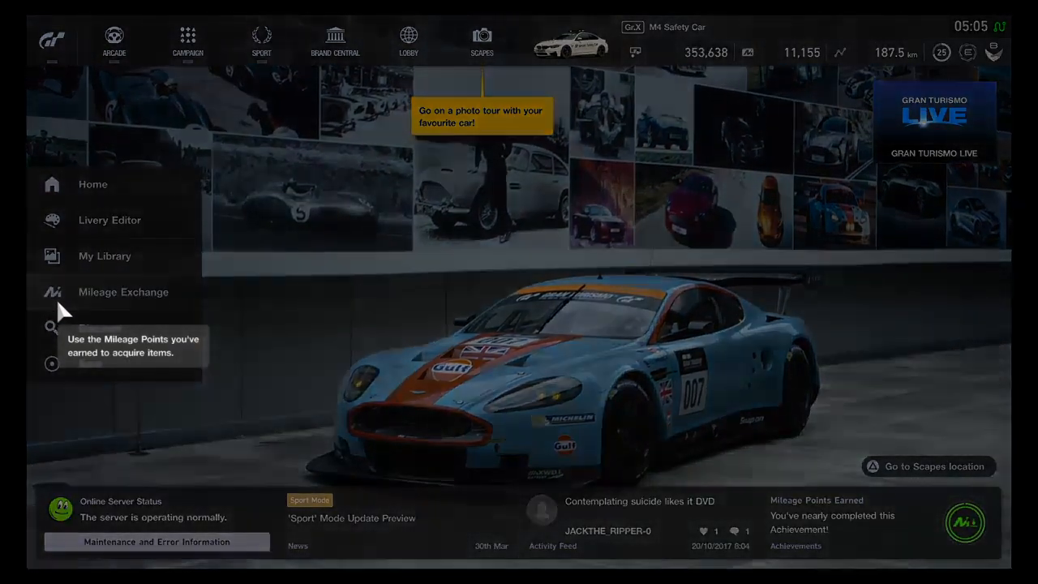
- Enter the Mileage Exchange from the main menu's section list
left_click(124, 292)
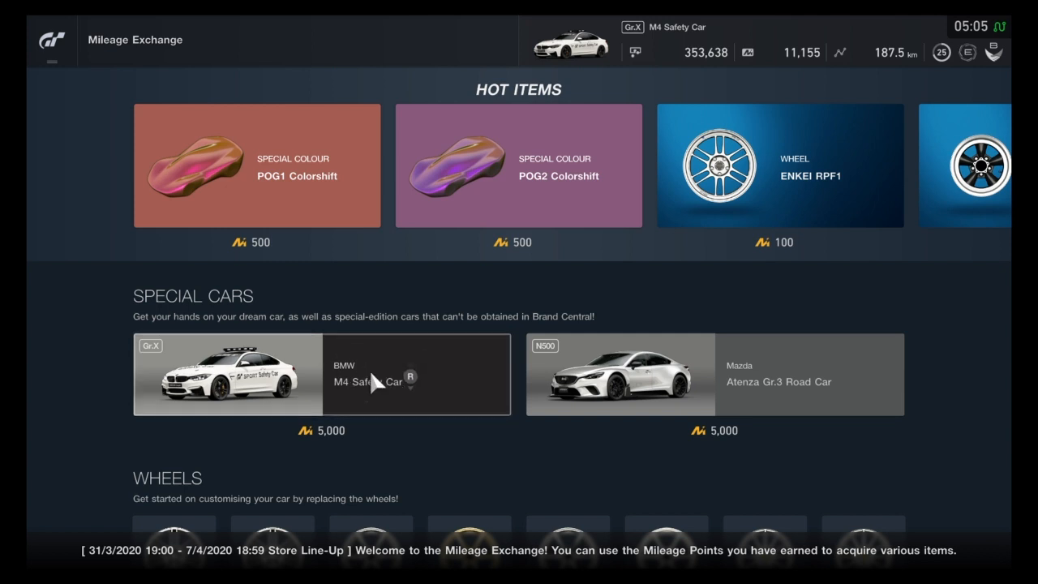
- View the M4 Safety Car's 5,000-point purchase offer, then cancel without buying
left_click(227, 373)
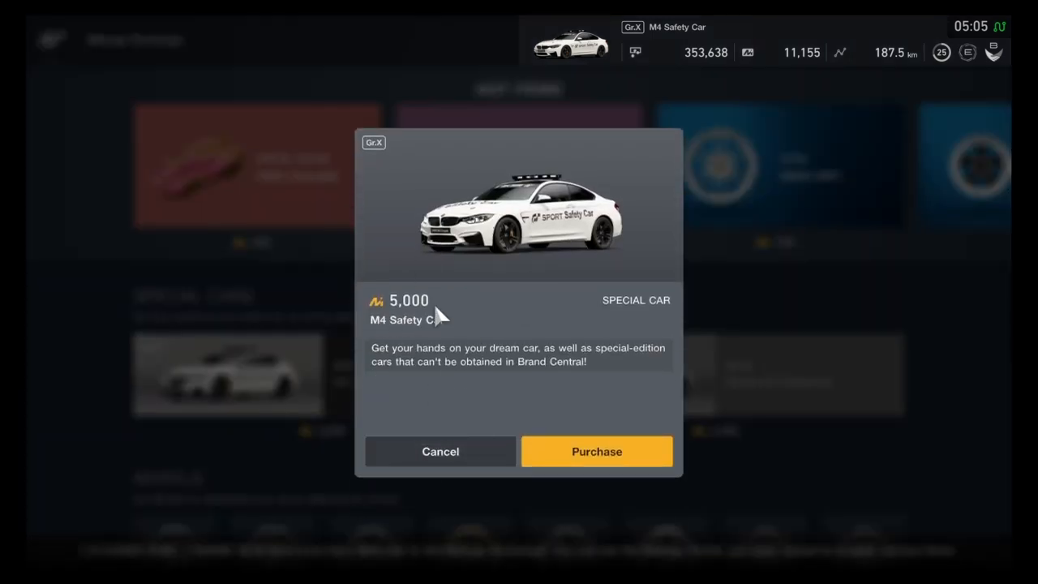
mouse_move(730, 191)
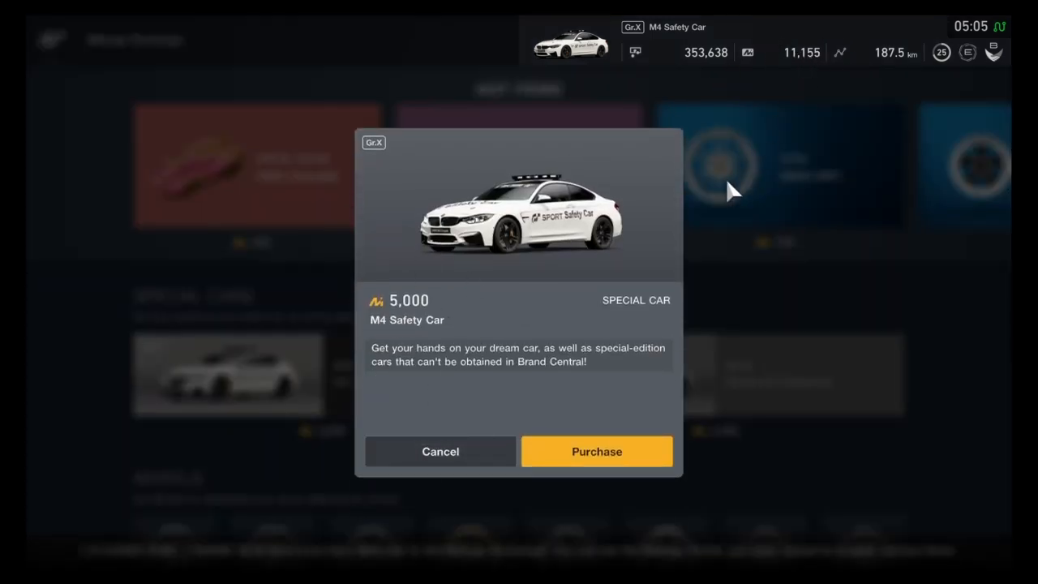
mouse_move(442, 451)
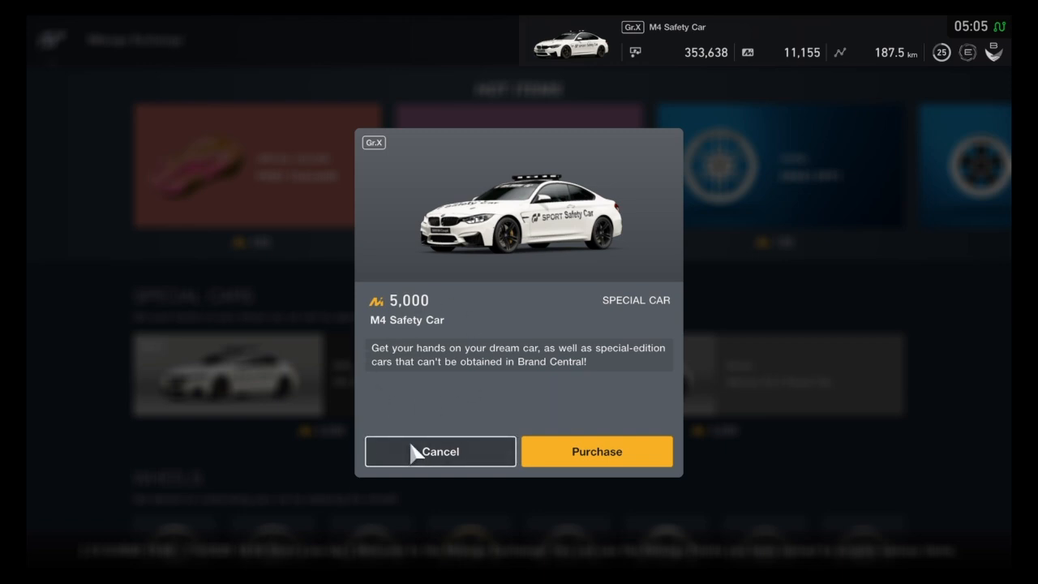
left_click(439, 451)
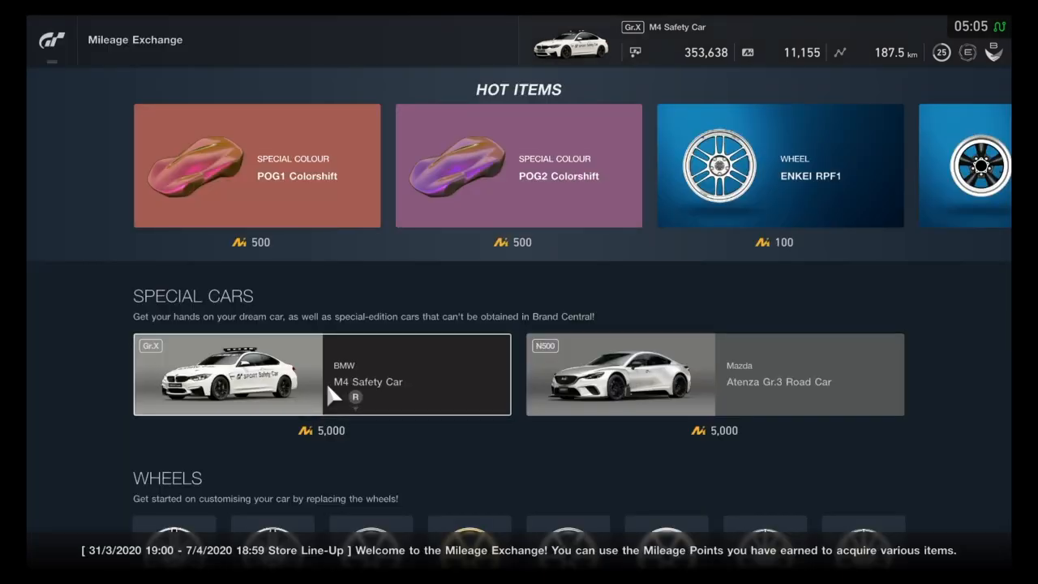